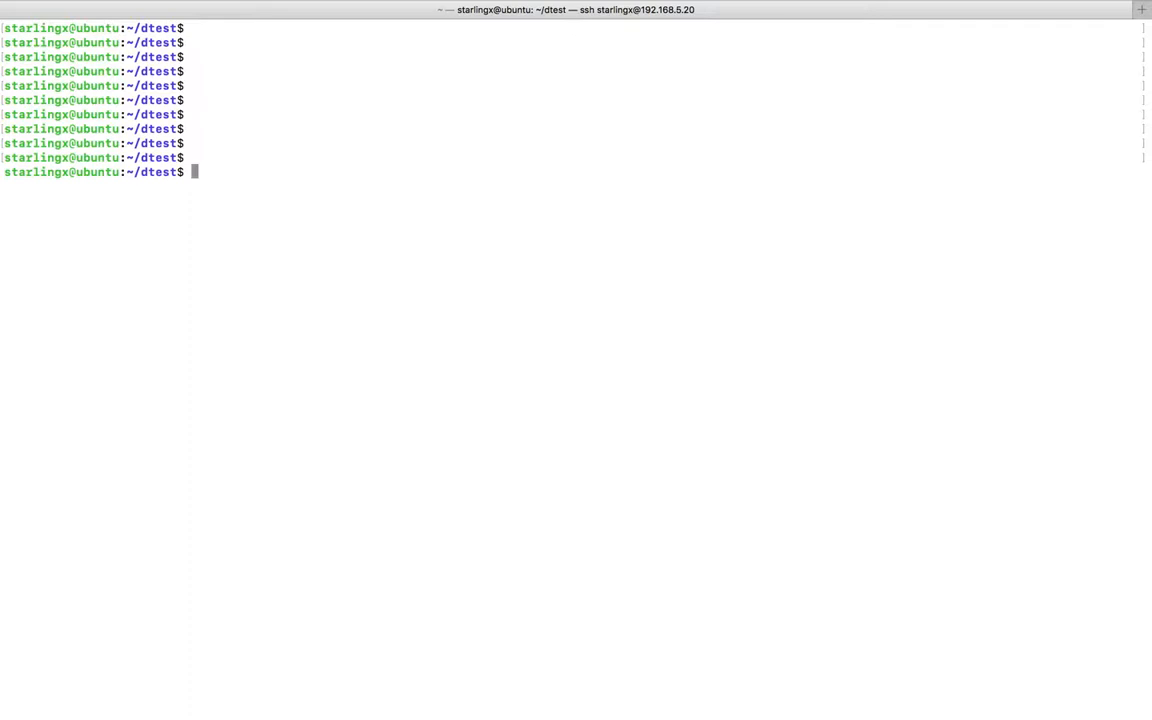
# Step: Run 'sudo docker ps' to list running containers; only the column headers come back
pyautogui.write('sudo')
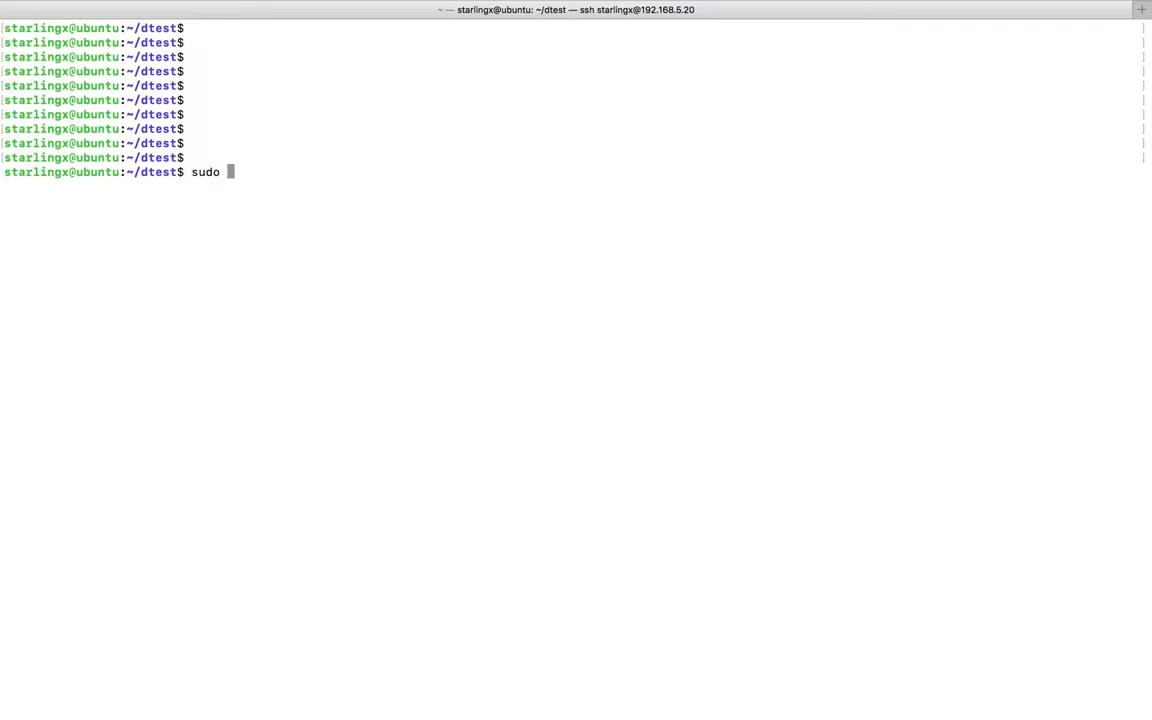
pyautogui.write('docker ps')
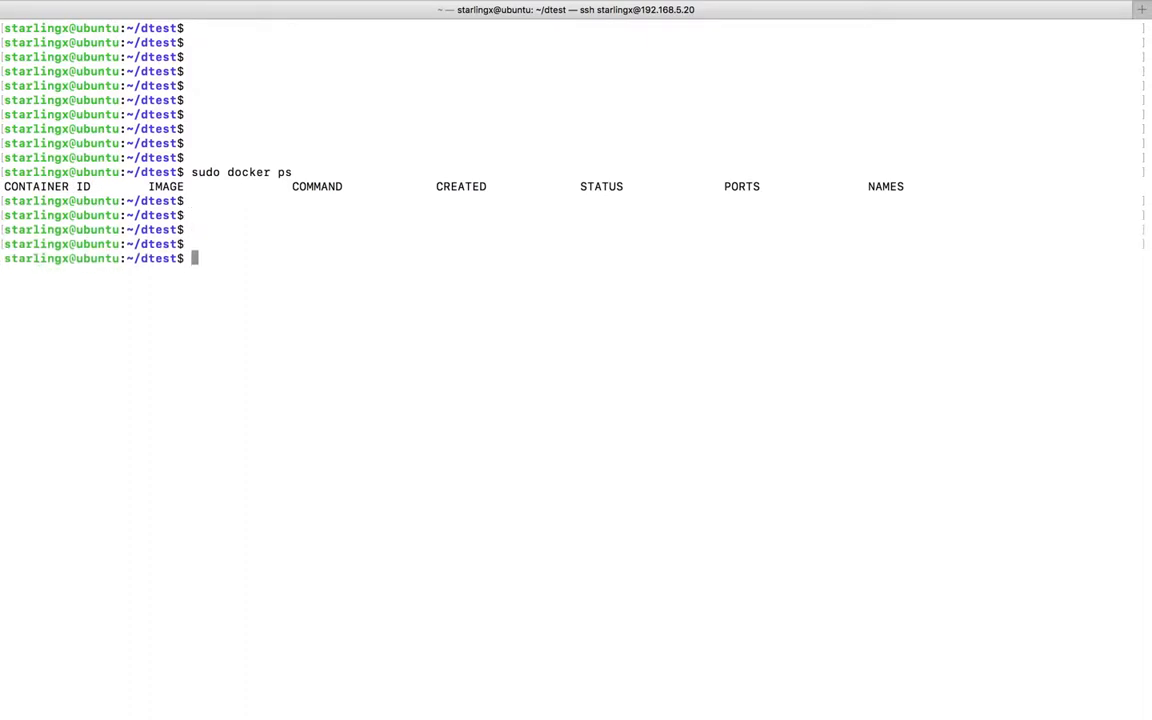
pyautogui.moveTo(114, 186)
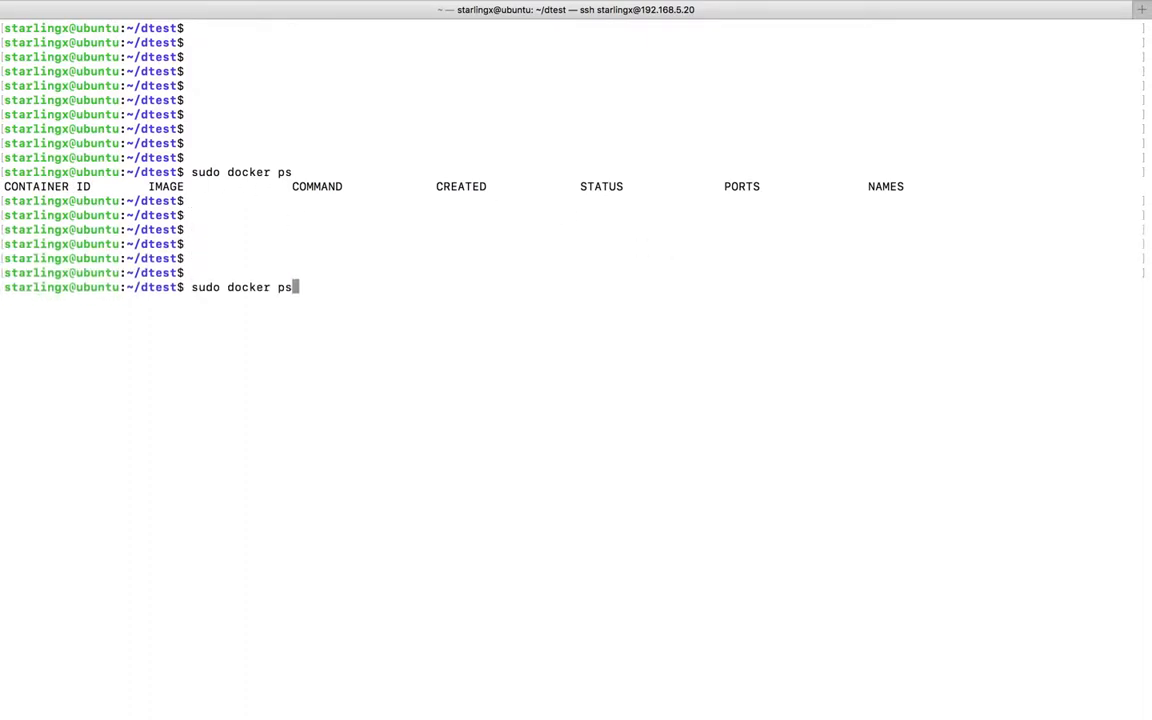
# Step: Run 'sudo docker ps -a' to list all containers, showing the exited myimage and centos-mirror-repository ones
pyautogui.write('-')
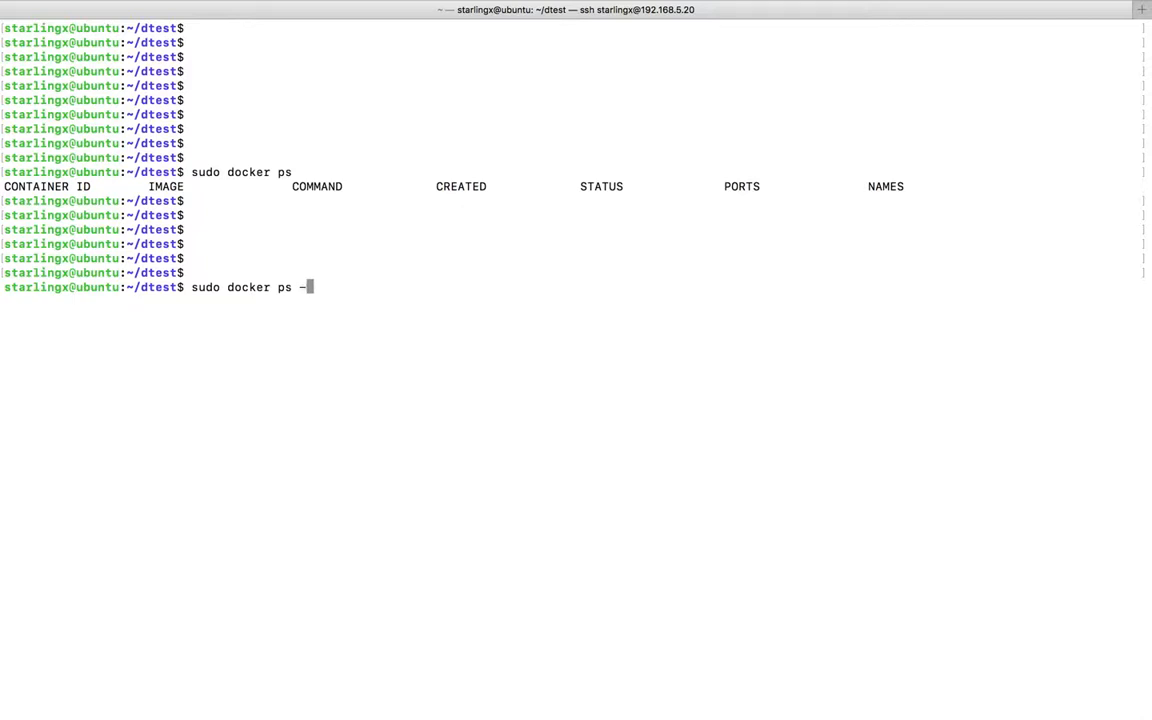
pyautogui.write('a')
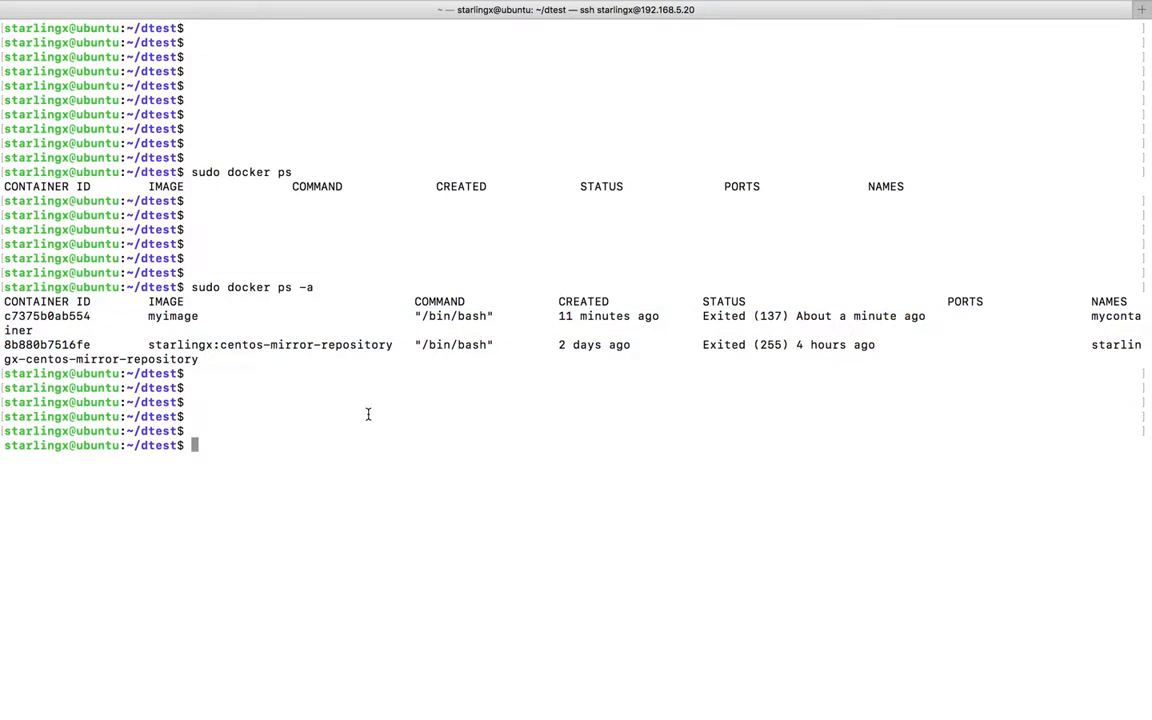
# Step: Copy the stopped container's ID and run 'sudo docker start c7375b0ab554' to start mycontainer
pyautogui.doubleClick(46, 316)
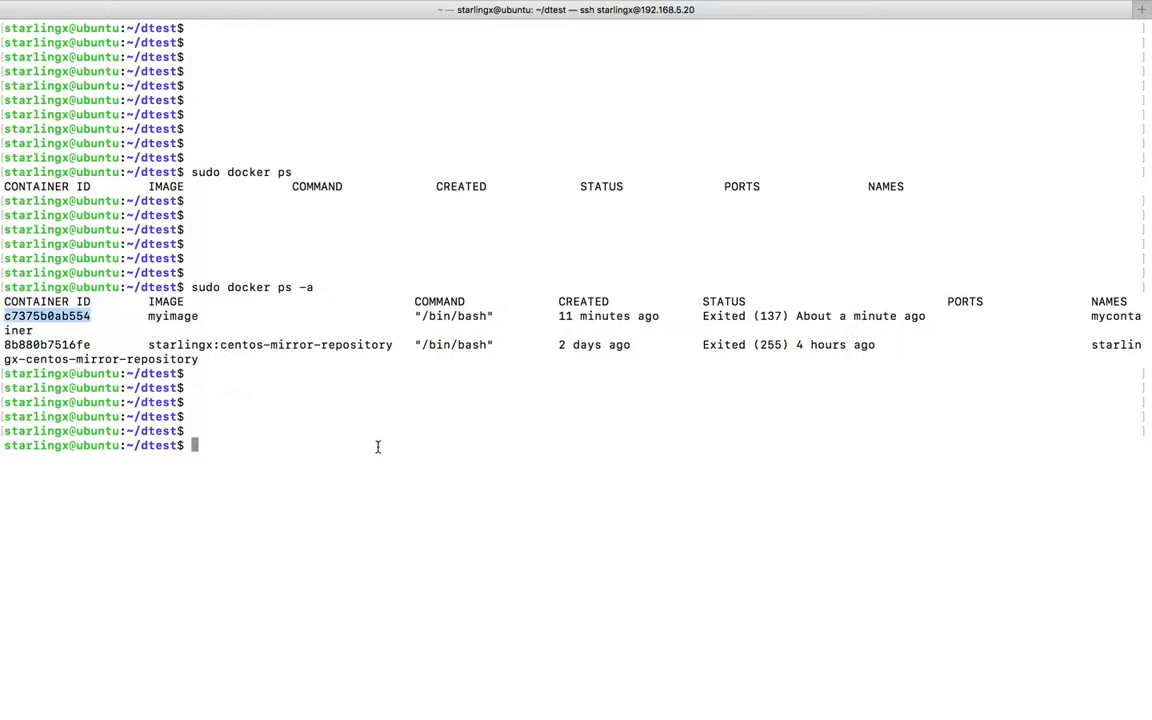
pyautogui.write('sudo')
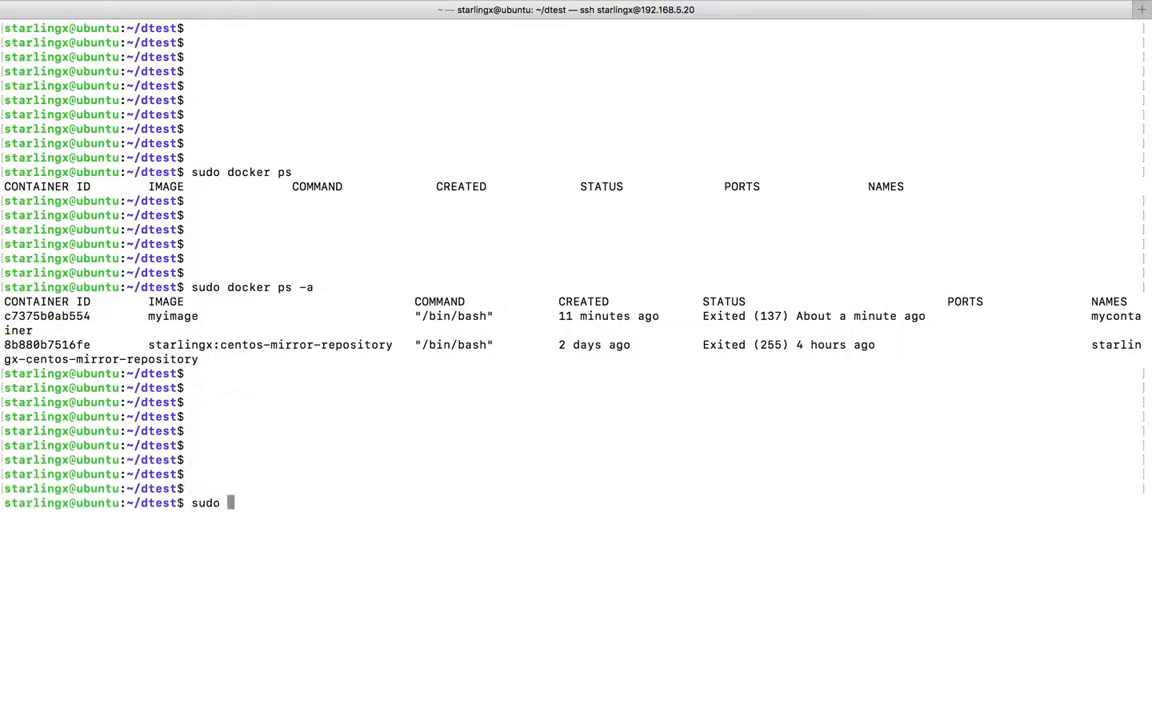
pyautogui.write('docker st')
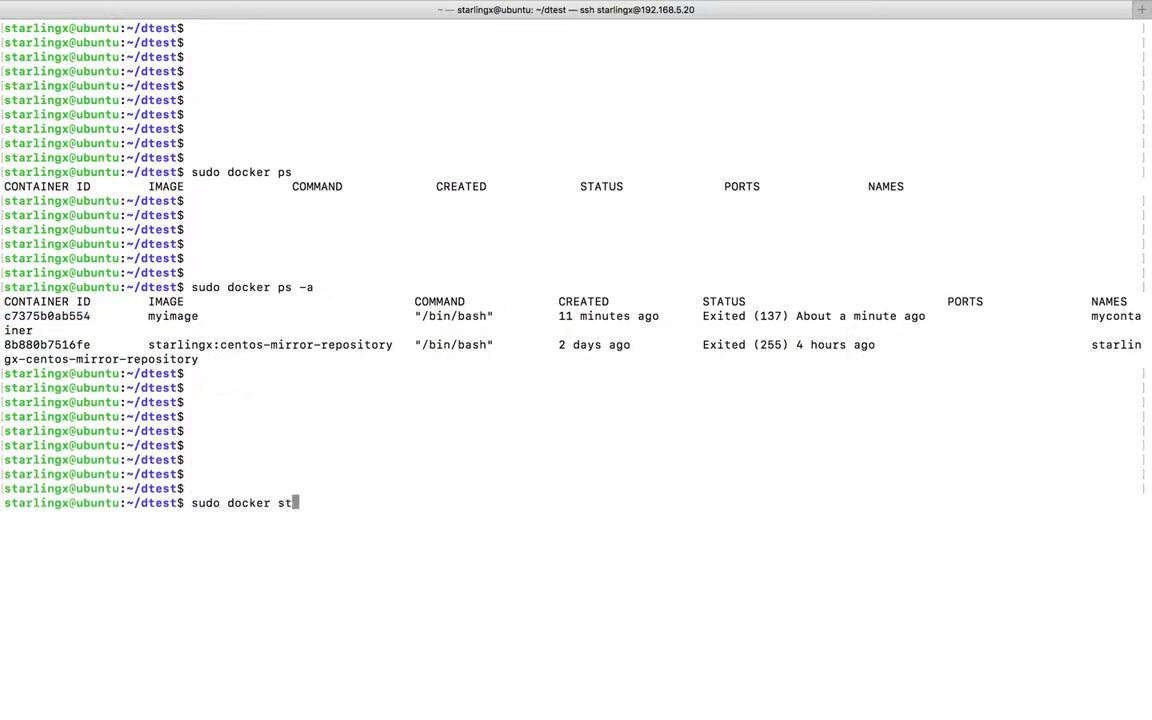
pyautogui.write('art c7375b0ab554')
pyautogui.write('sudo docker ps')
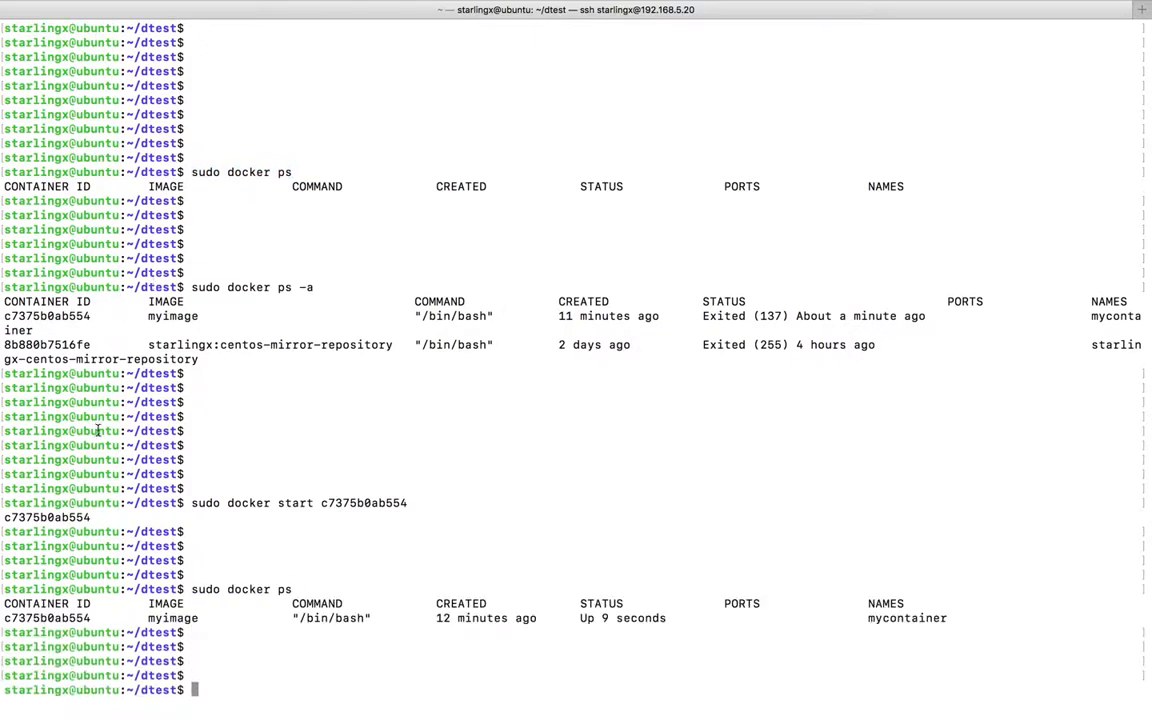
# Step: Highlight container ID c7375b0ab554 and its 'Up 9 seconds' status in the docker ps listing
pyautogui.doubleClick(46, 616)
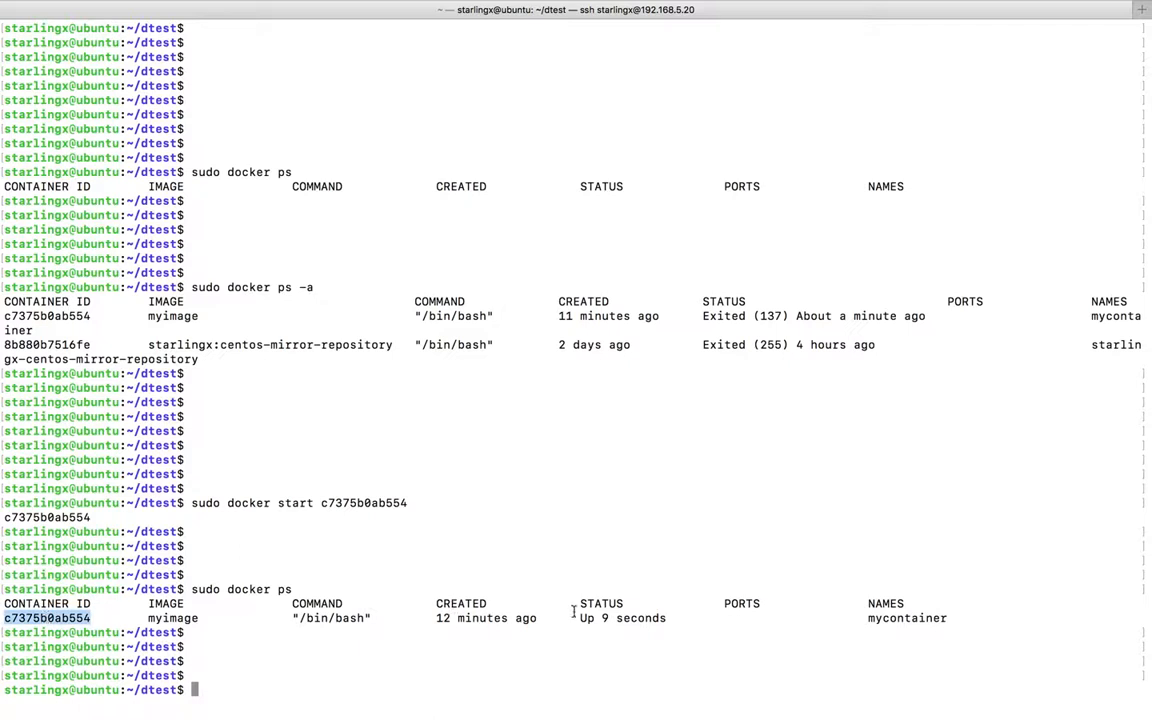
pyautogui.doubleClick(600, 604)
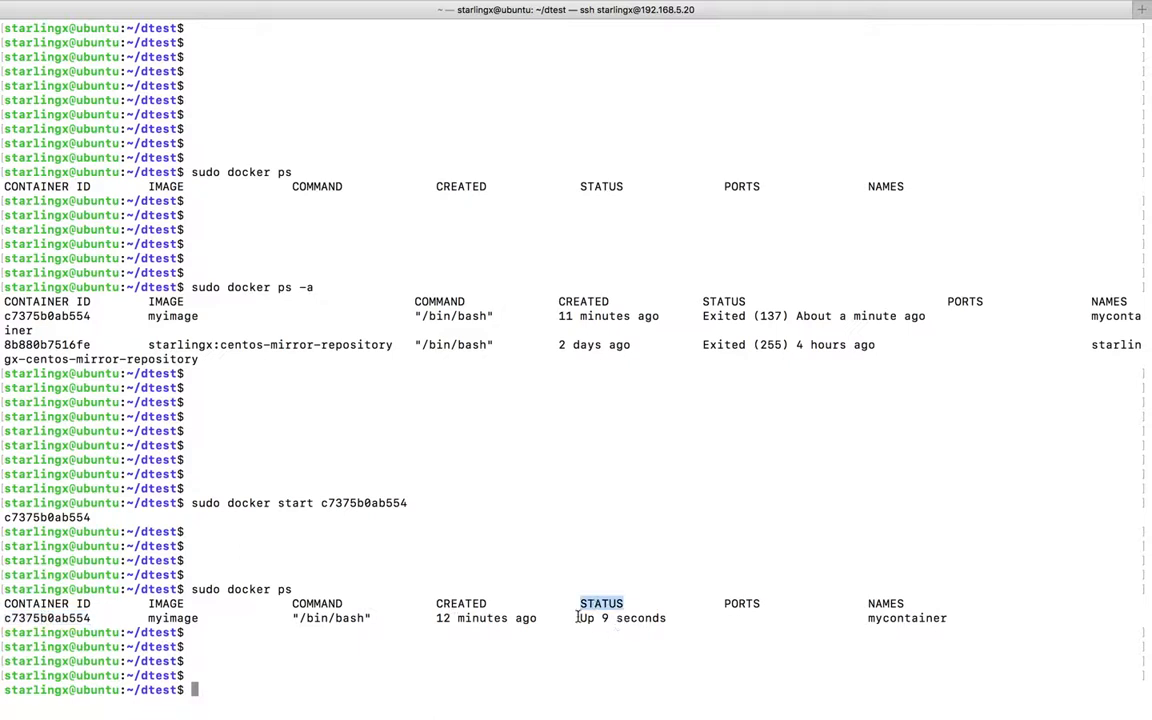